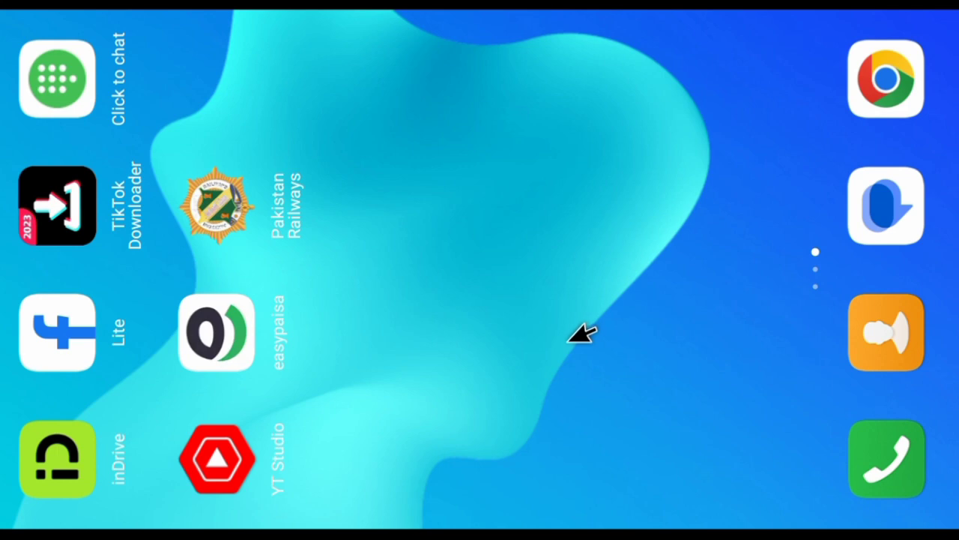
Step: Launch Chrome from the home screen to reach the Google new-tab page
click(885, 78)
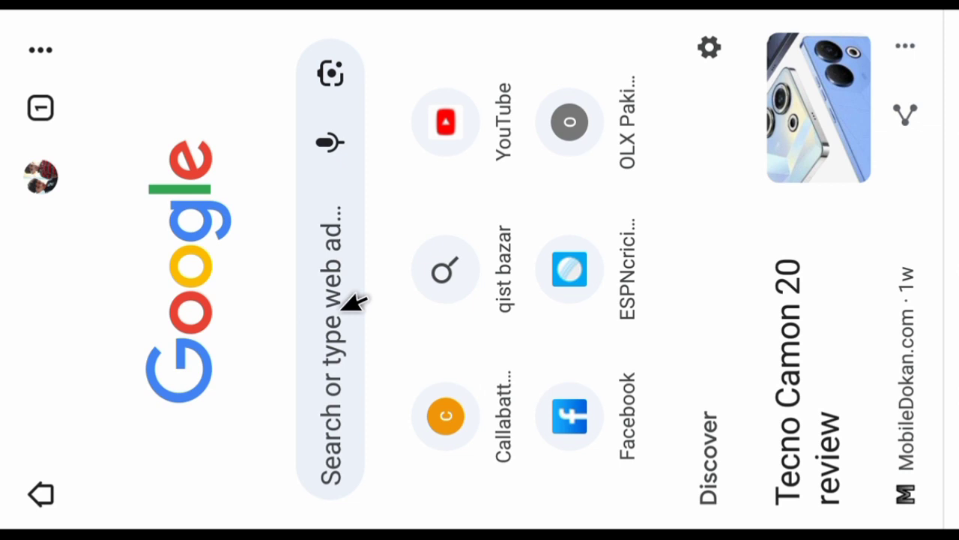
mouse_move(353, 297)
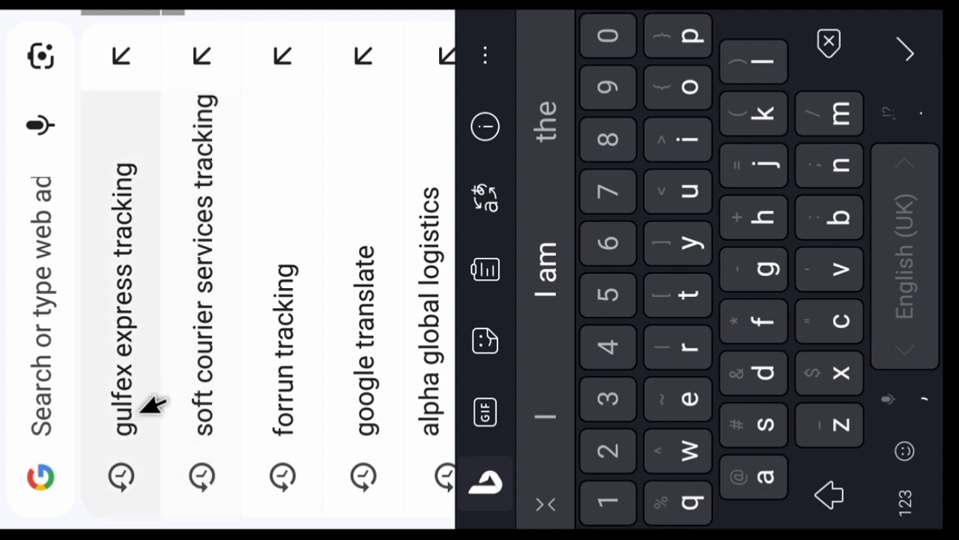
mouse_move(153, 300)
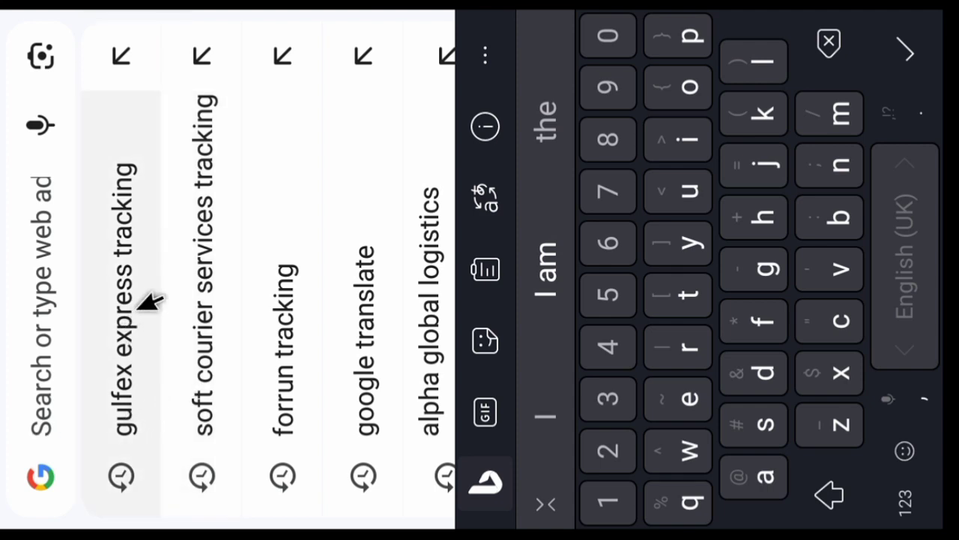
Step: Rerun the recent 'gulfex express tracking' search from the suggestions list
click(120, 292)
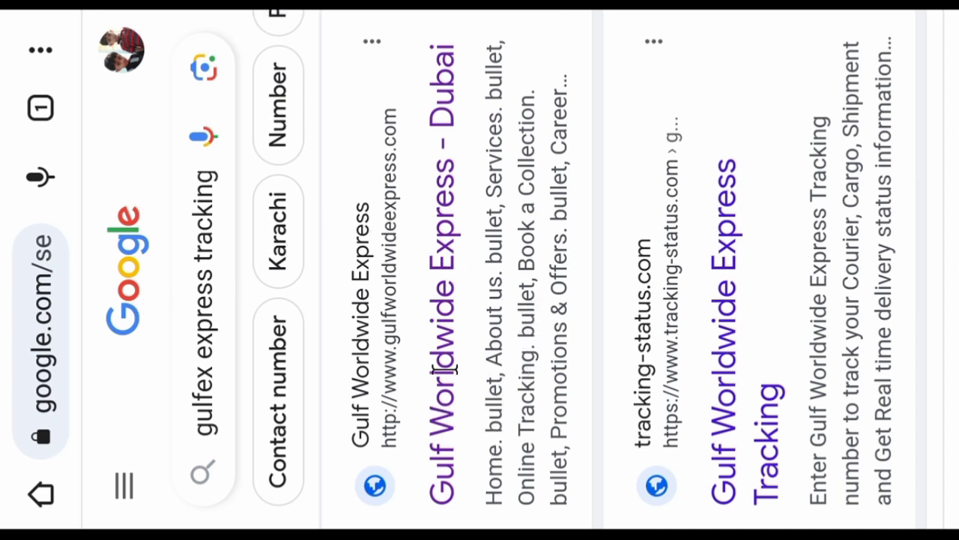
mouse_move(432, 310)
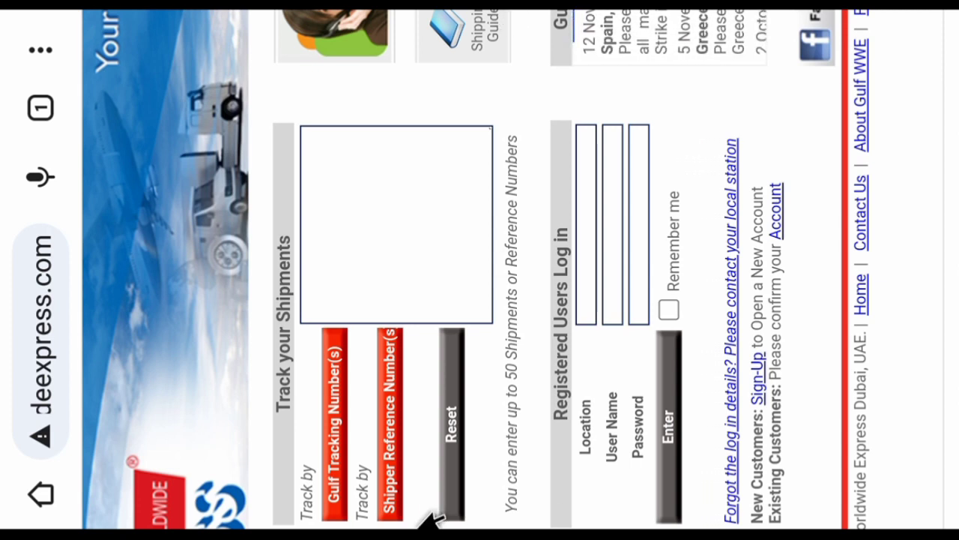
mouse_move(359, 412)
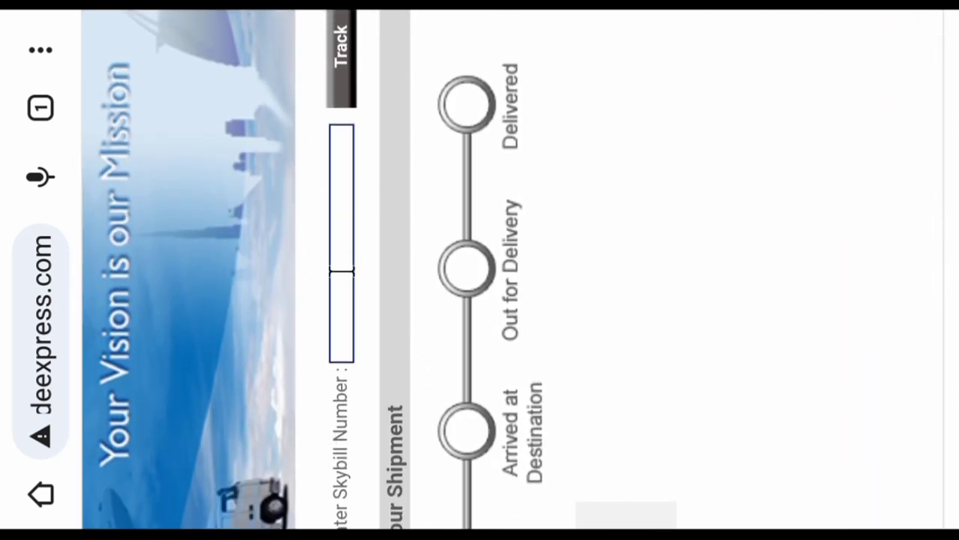
Step: Enter skybill number 00000000 and submit it with Track
click(339, 248)
text(00000000)
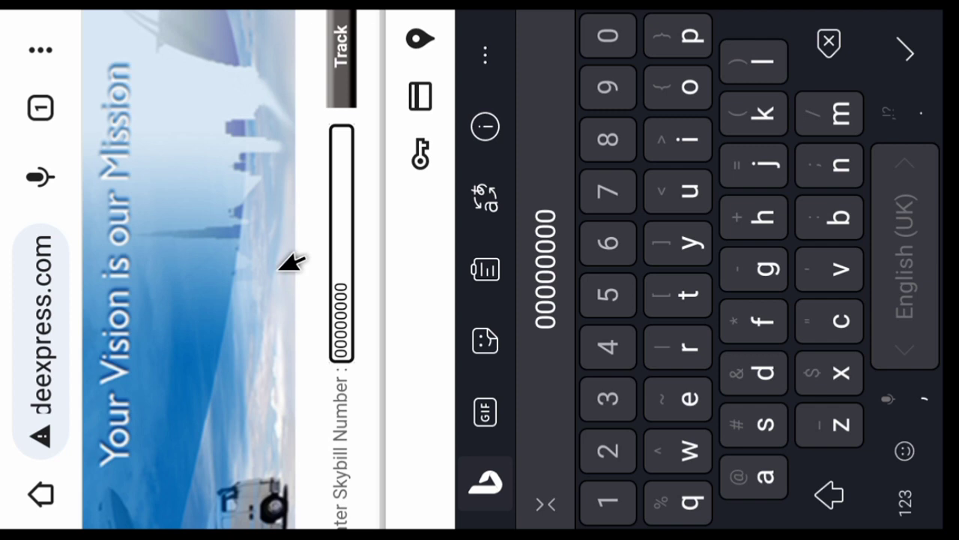
click(339, 39)
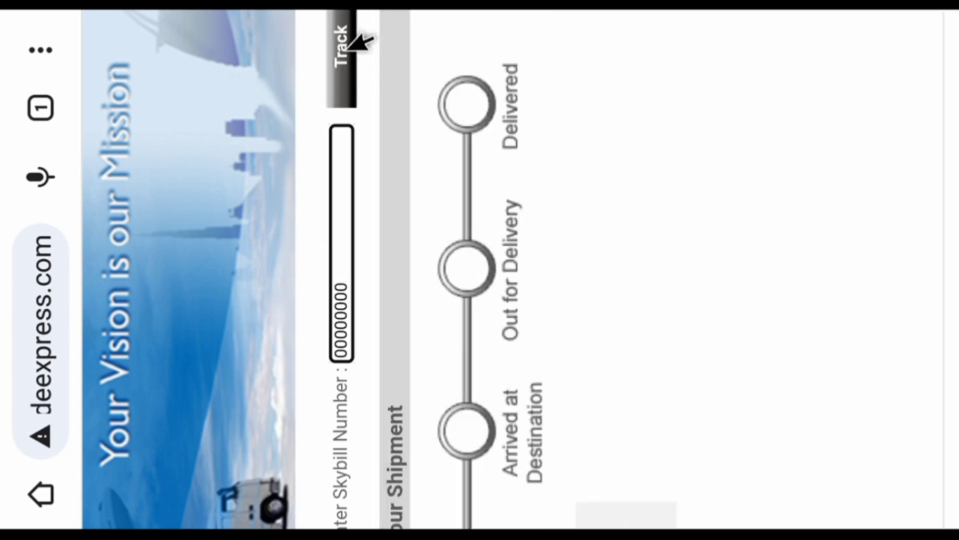
mouse_move(362, 57)
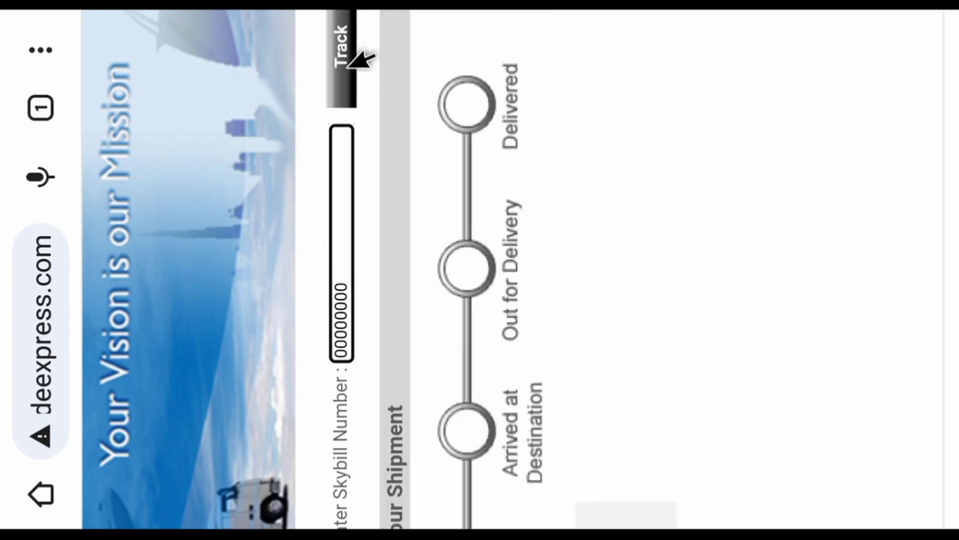